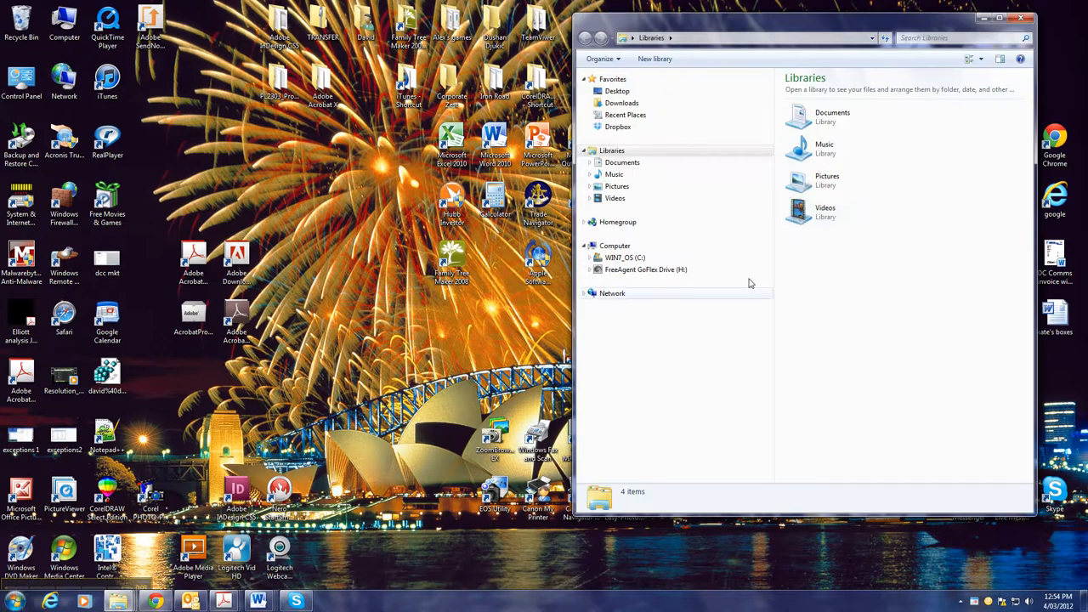
{"action": "mouse_move", "coordinate": [857, 234]}
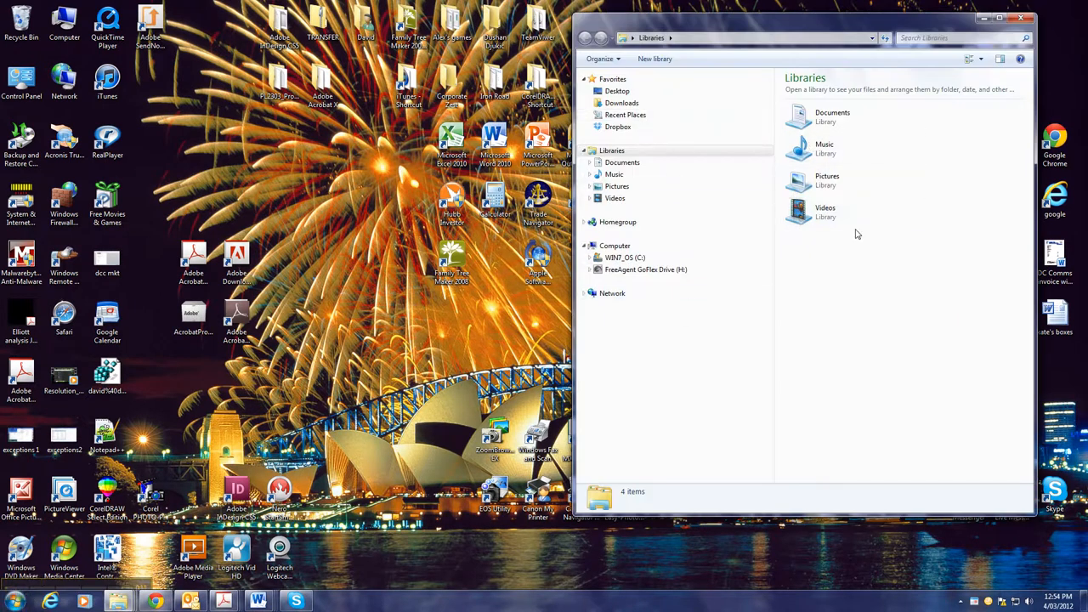
{"action": "mouse_move", "coordinate": [863, 324]}
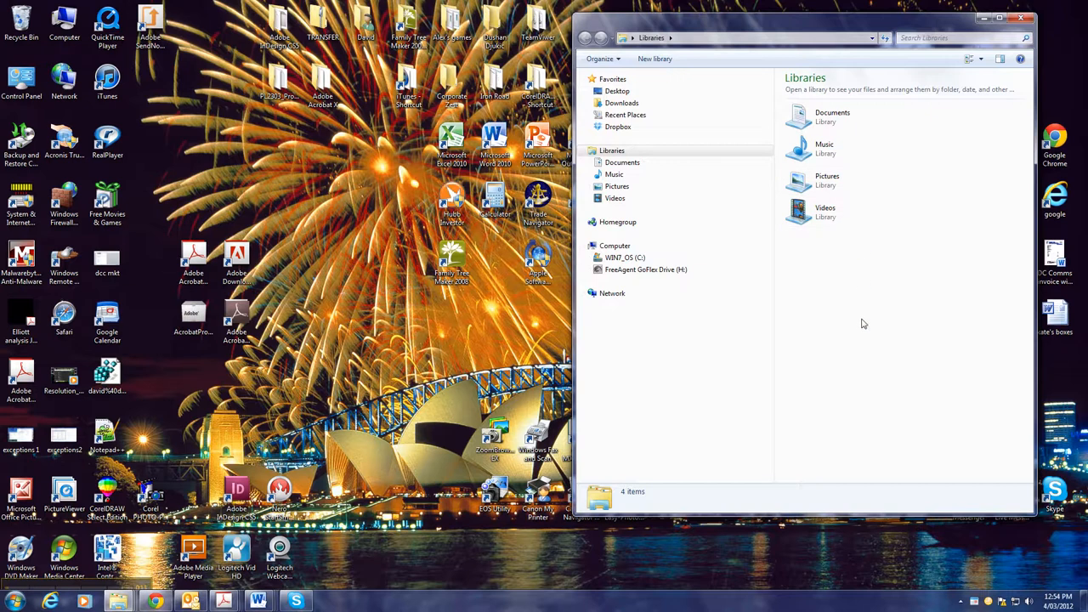
{"action": "mouse_move", "coordinate": [760, 313]}
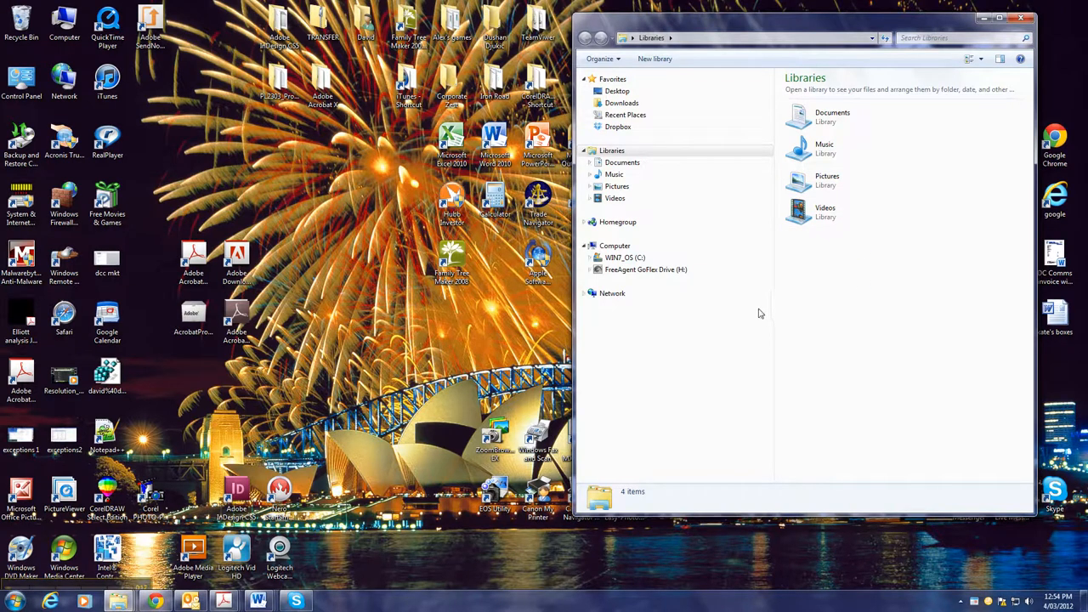
- Expand Documents > My Documents and open ^Career's ADD fund folder, showing seven files
{"action": "left_click", "coordinate": [590, 162]}
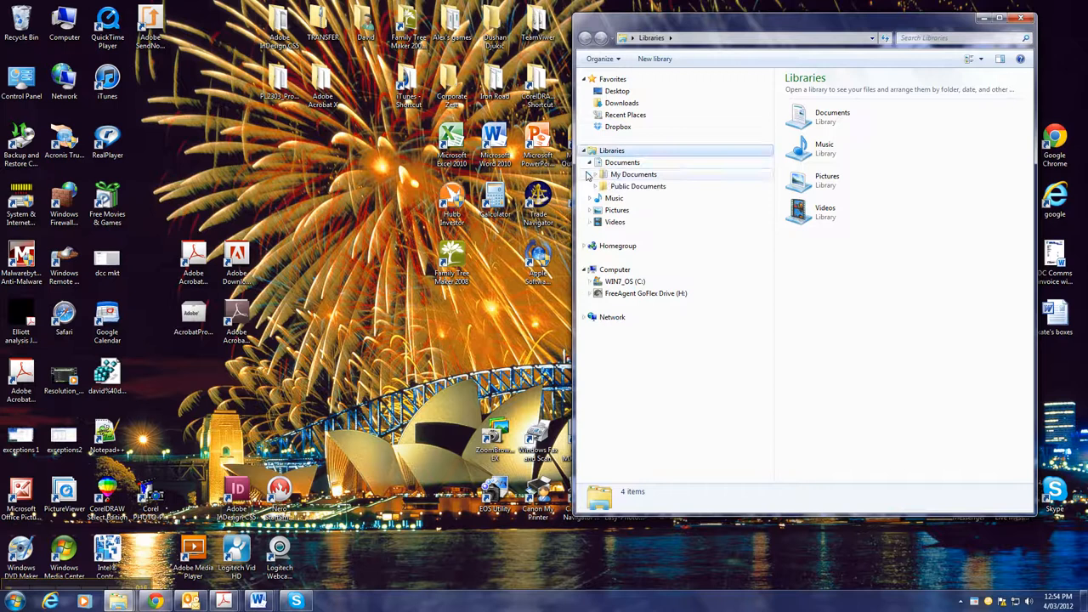
{"action": "left_click", "coordinate": [603, 175]}
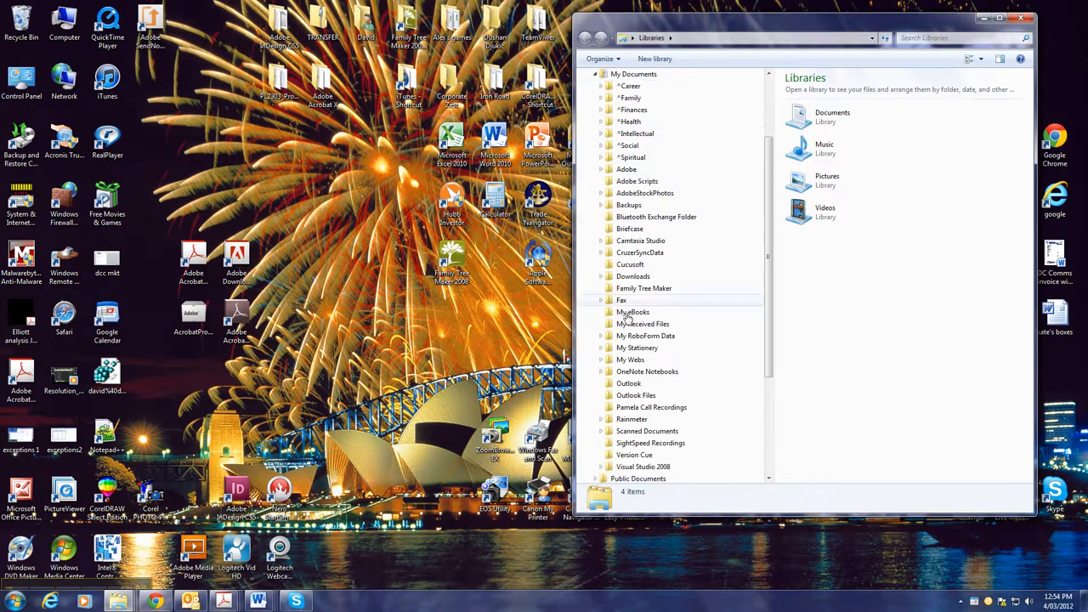
{"action": "mouse_move", "coordinate": [640, 264]}
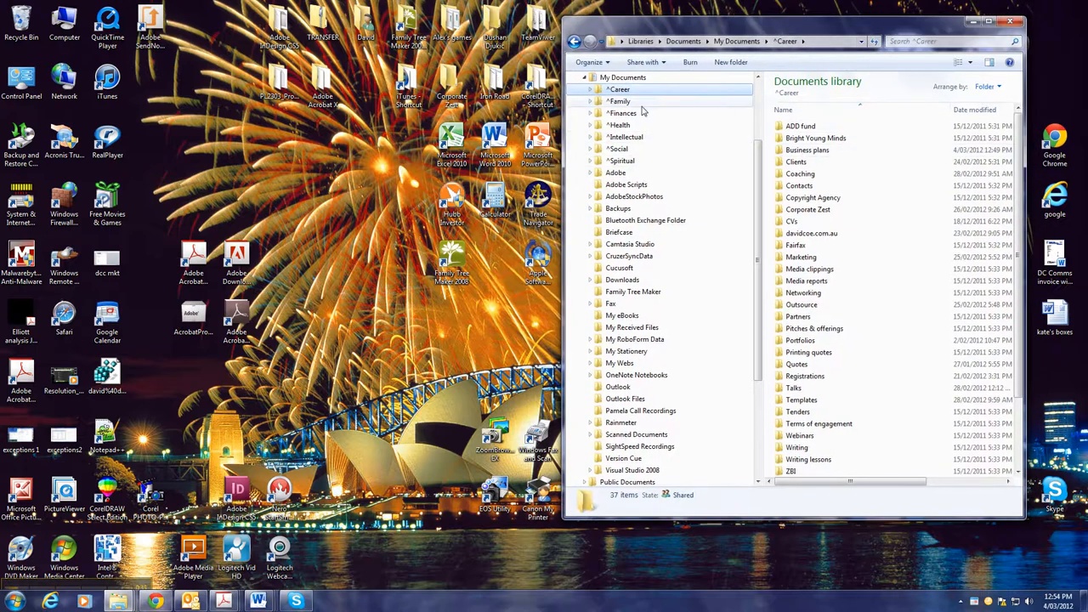
{"action": "double_click", "coordinate": [800, 126]}
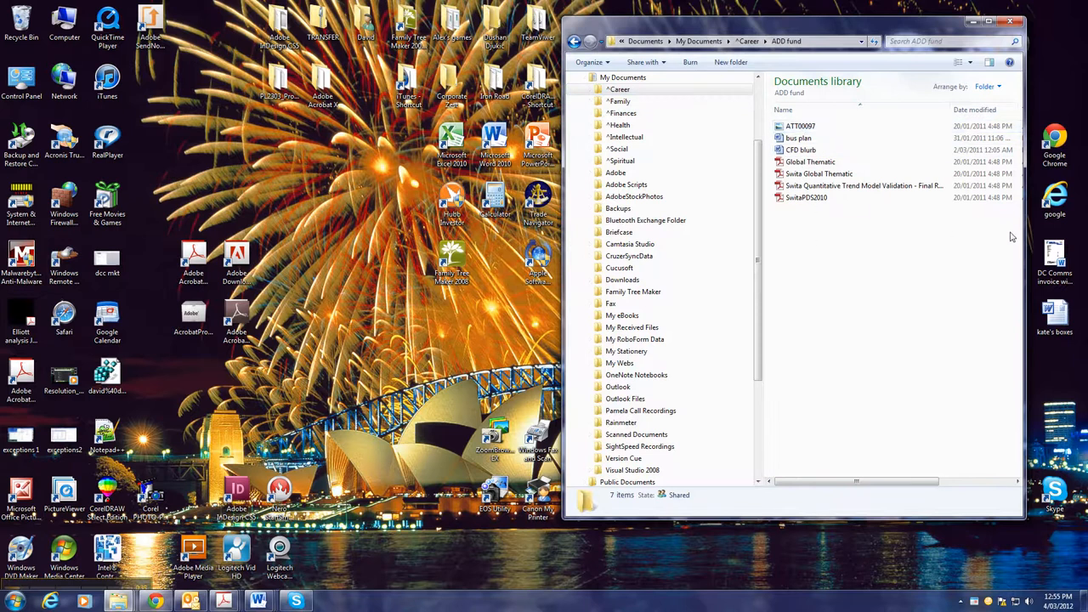
{"action": "mouse_move", "coordinate": [770, 140]}
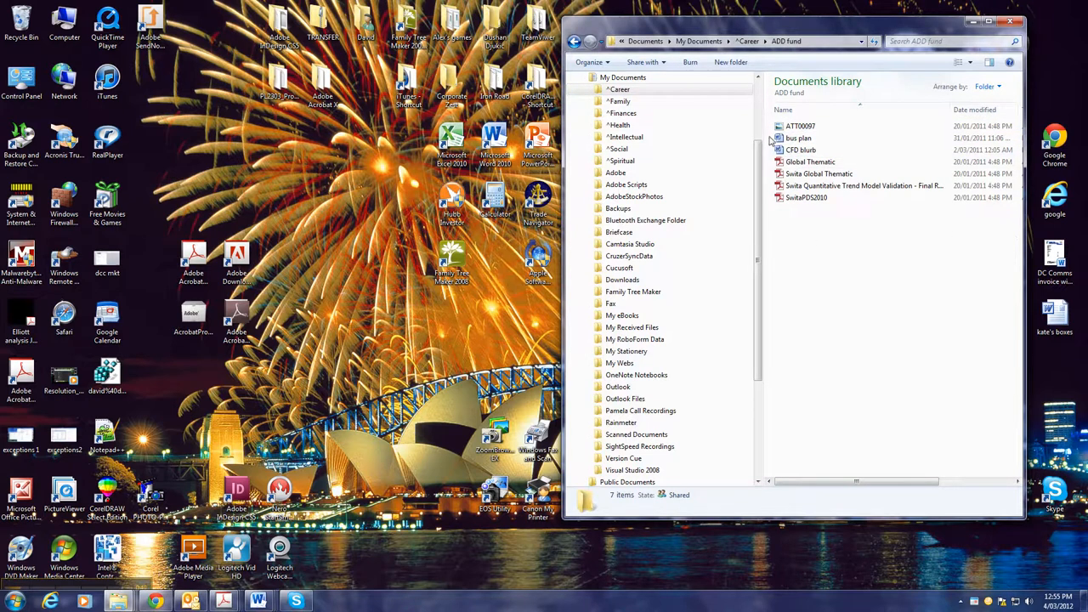
{"action": "mouse_move", "coordinate": [798, 213]}
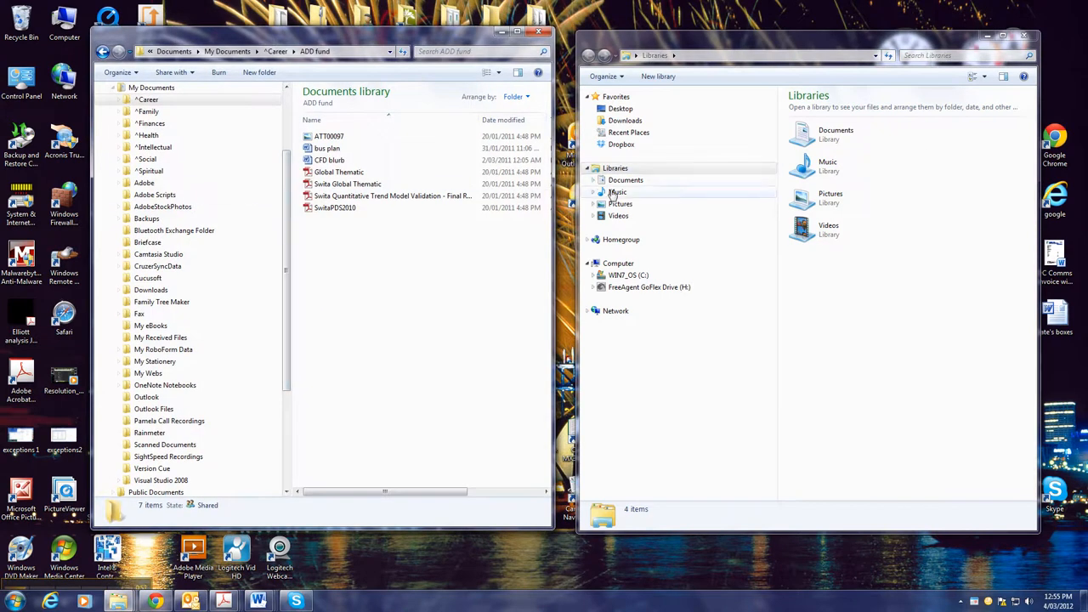
- In the second window, navigate Documents > My Documents > ^Career and select Business plans
{"action": "left_click", "coordinate": [592, 179]}
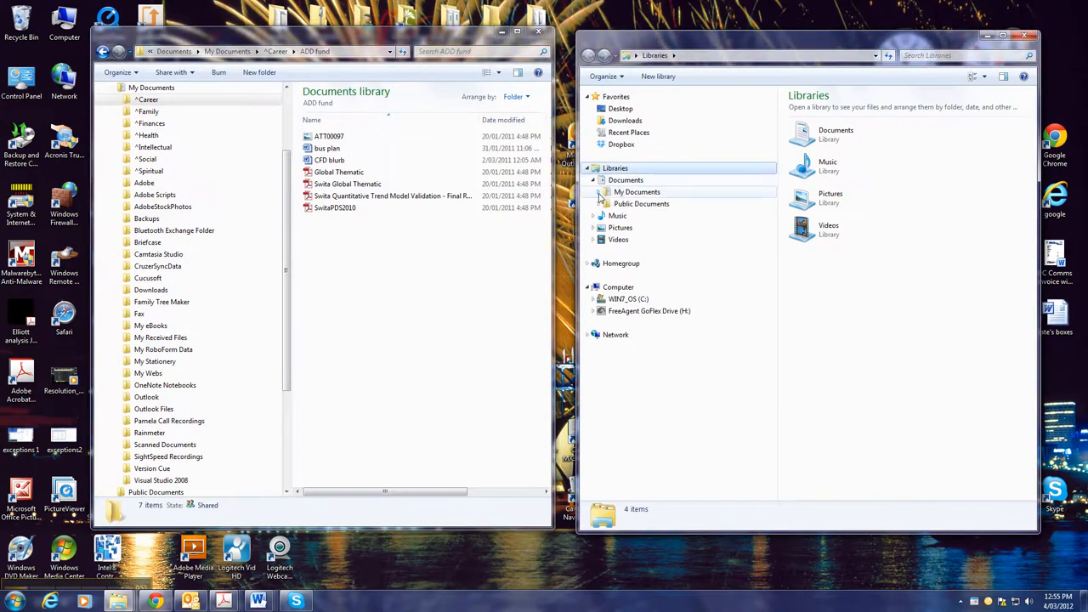
{"action": "left_click", "coordinate": [604, 192]}
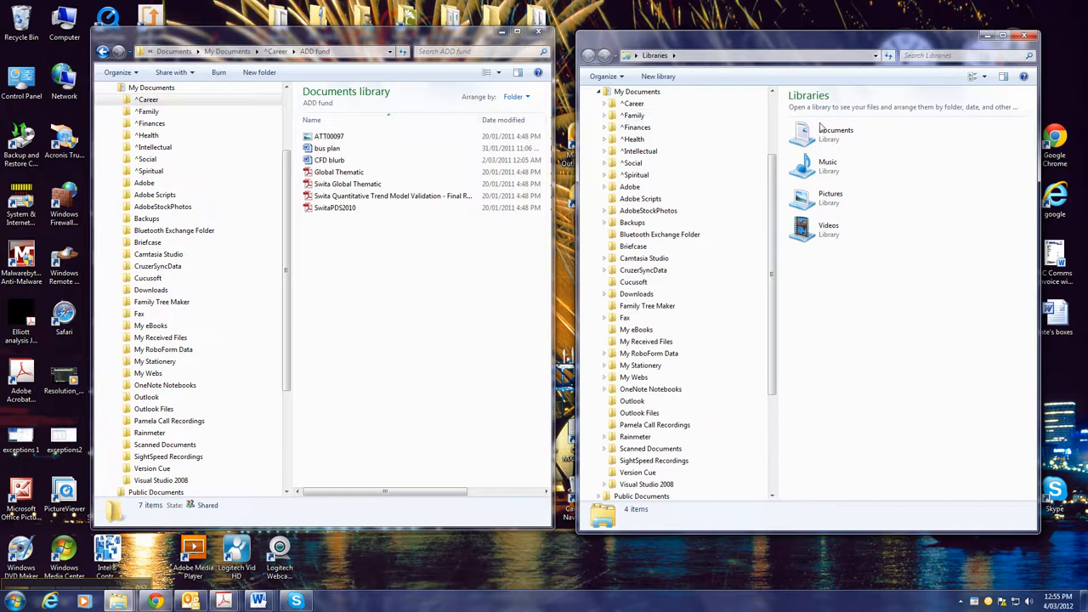
{"action": "left_click", "coordinate": [632, 103]}
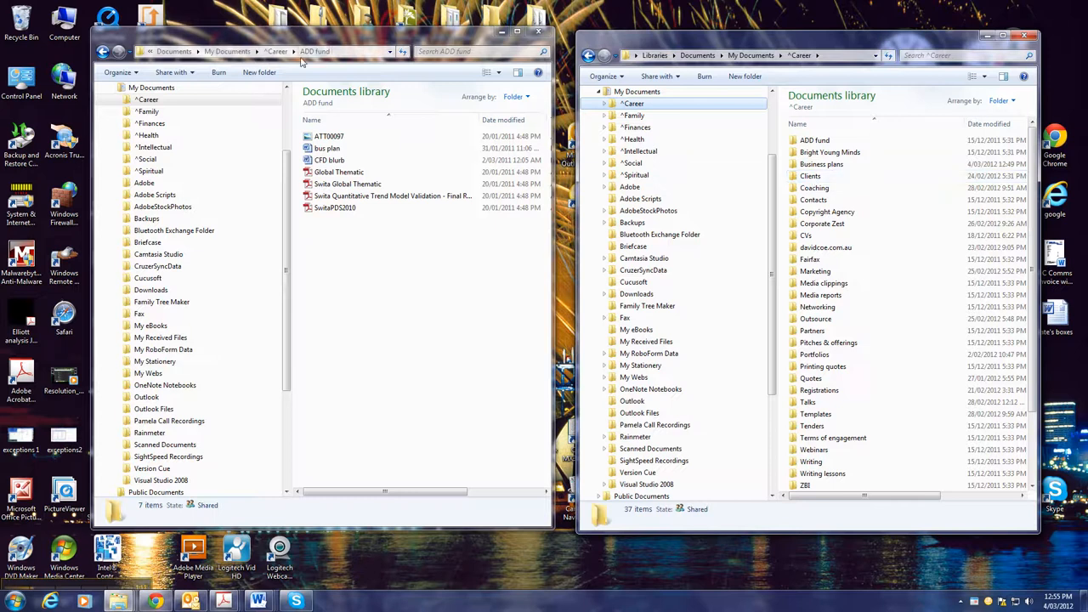
{"action": "left_click", "coordinate": [821, 164]}
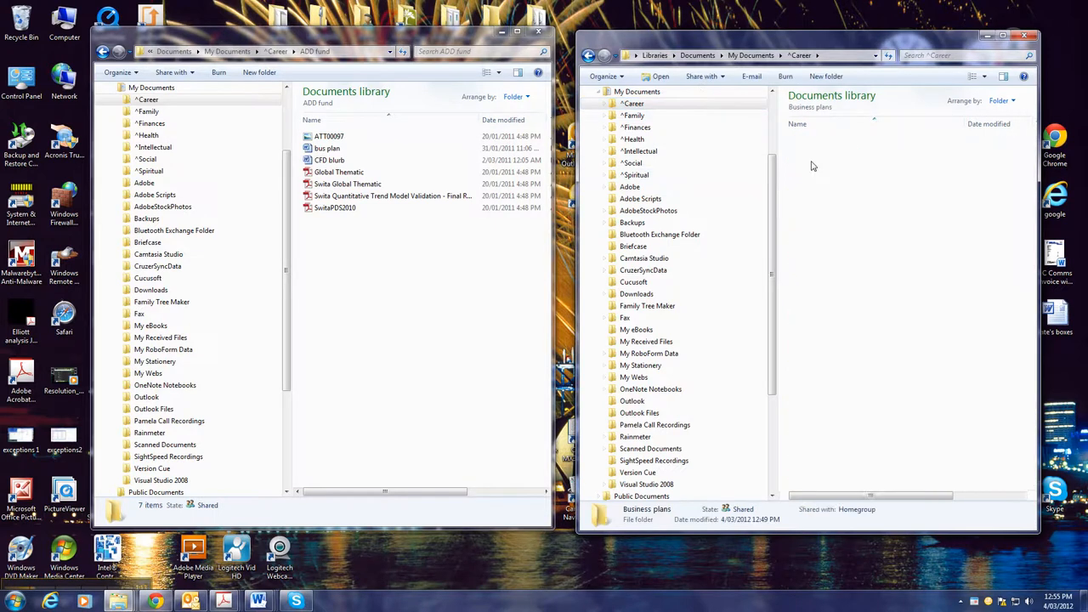
- Open Business plans, then drag Swita Global Thematic back into the ADD fund window
{"action": "double_click", "coordinate": [647, 508]}
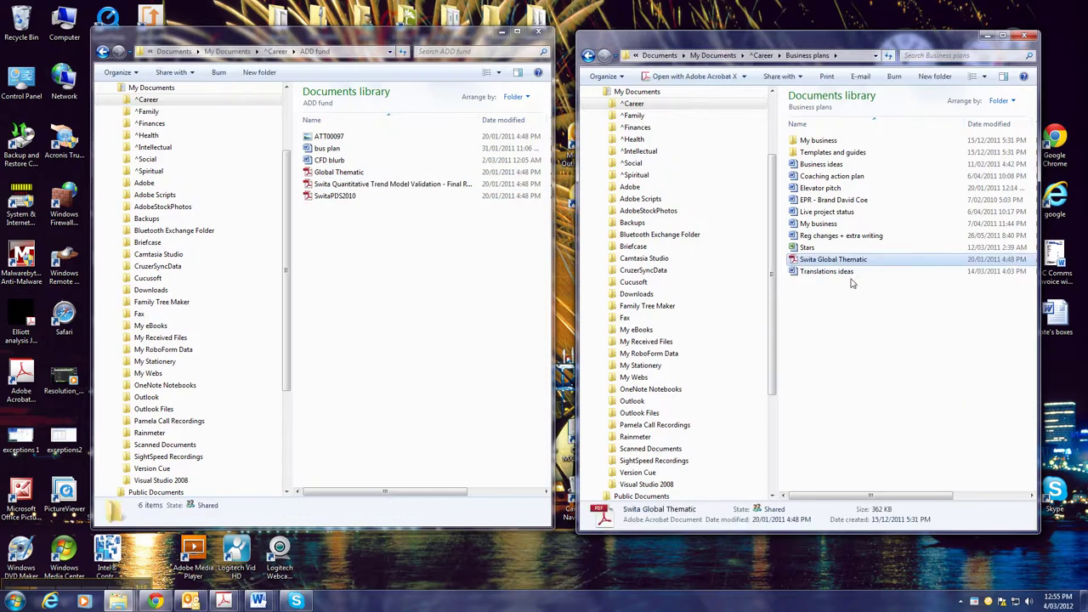
{"action": "left_click_drag", "start_coordinate": [833, 260], "coordinate": [361, 267]}
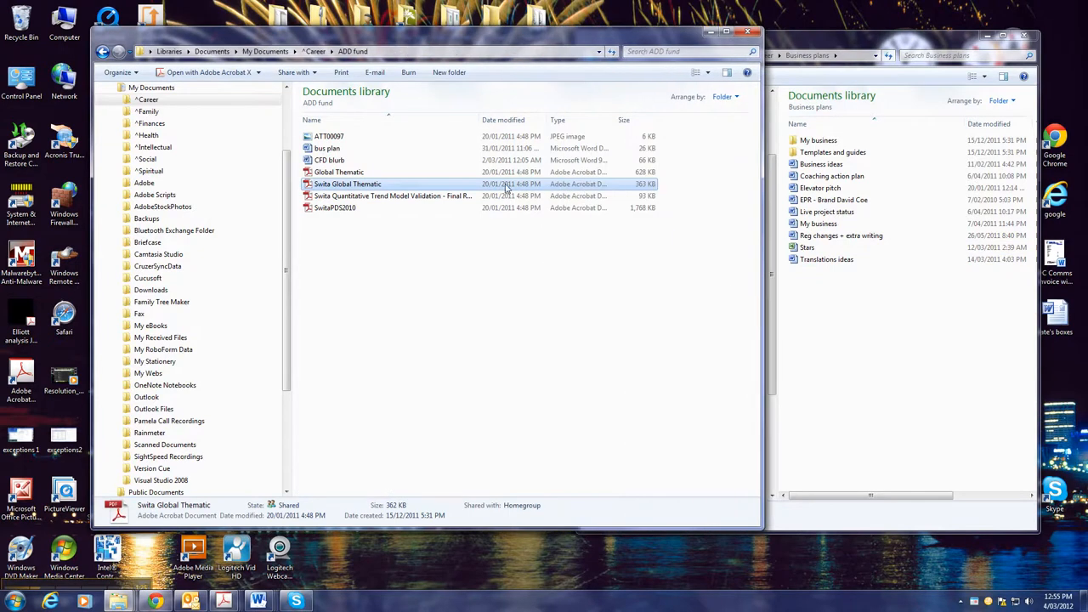
- Sort the seven ADD fund files by the Type column and clear the selection
{"action": "left_click", "coordinate": [503, 120]}
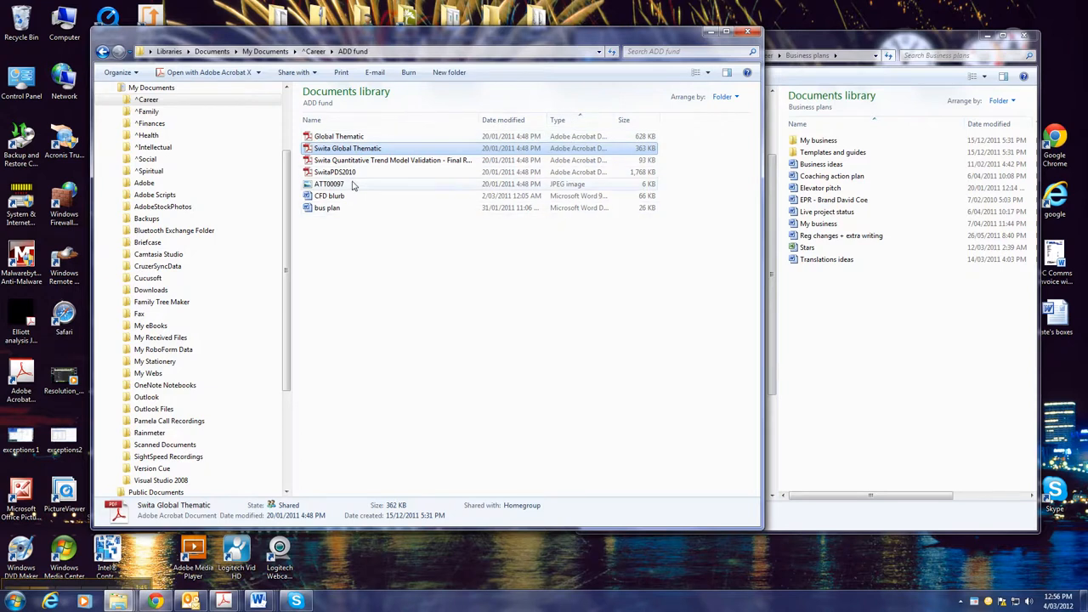
{"action": "mouse_move", "coordinate": [582, 291]}
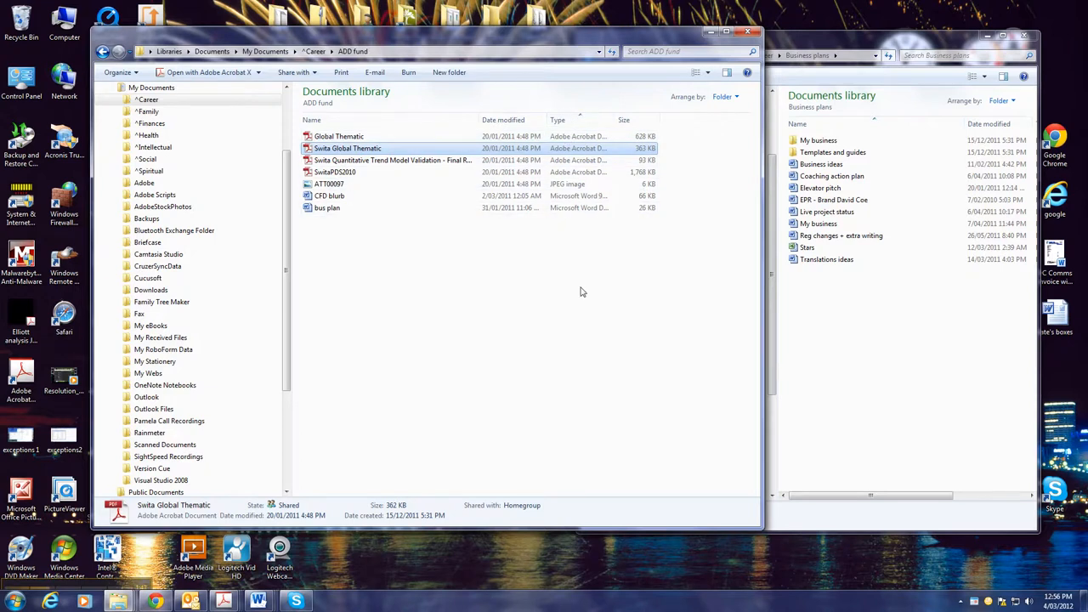
{"action": "left_click", "coordinate": [582, 287]}
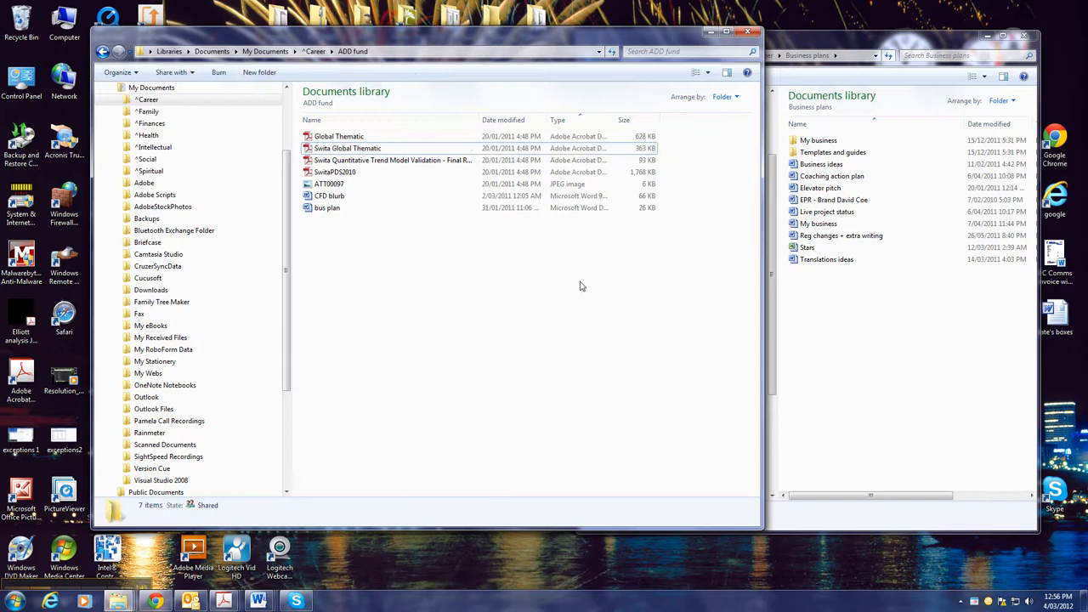